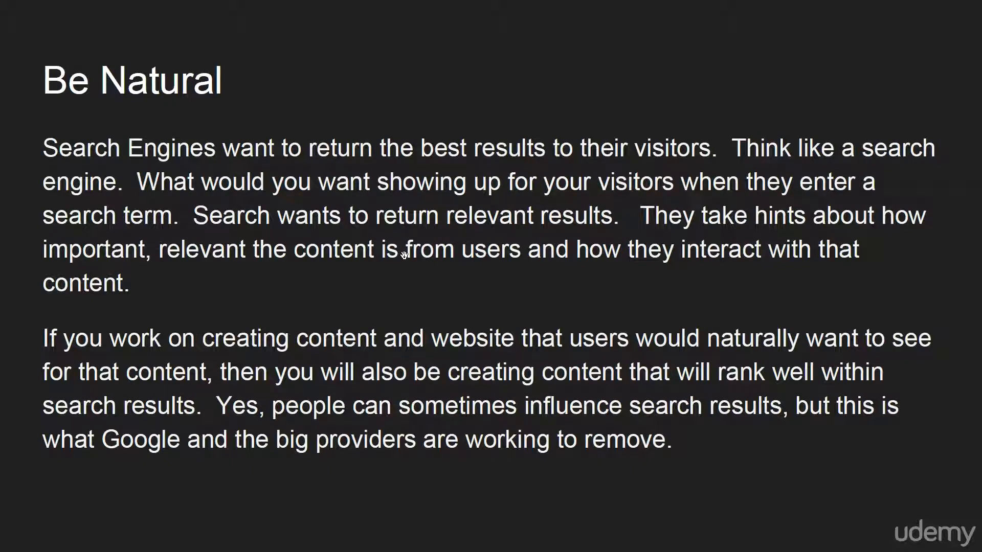
pyautogui.moveTo(464, 297)
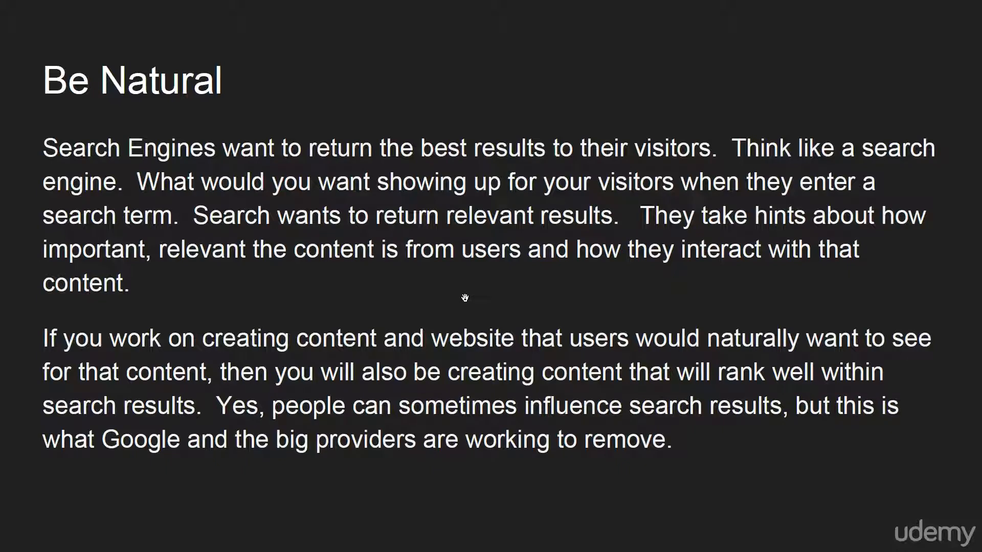
pyautogui.moveTo(558, 300)
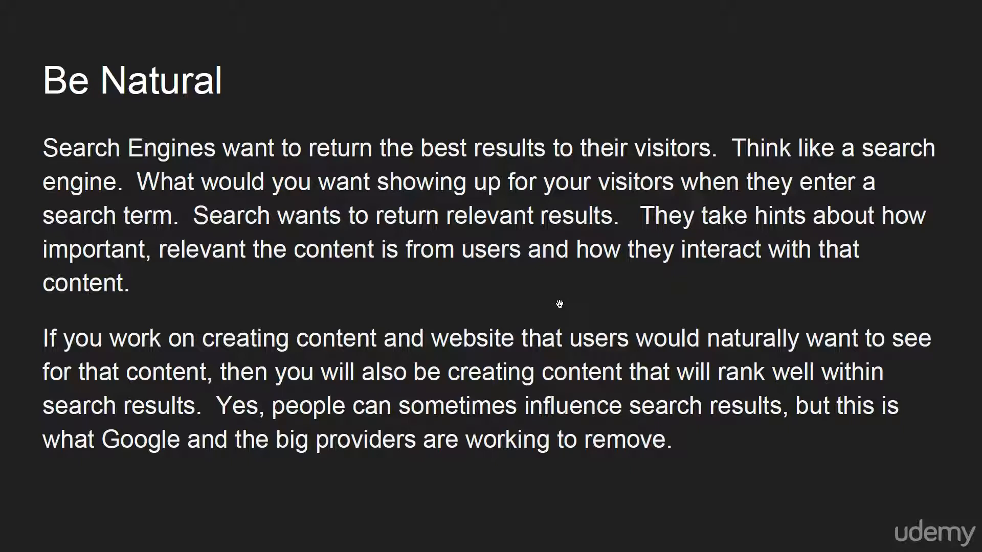
pyautogui.moveTo(625, 228)
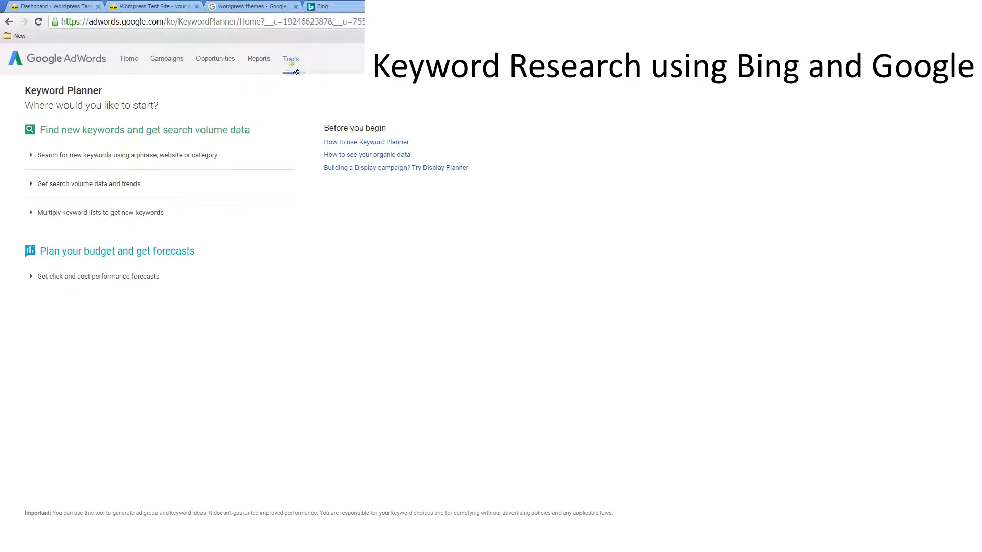
pyautogui.moveTo(85, 159)
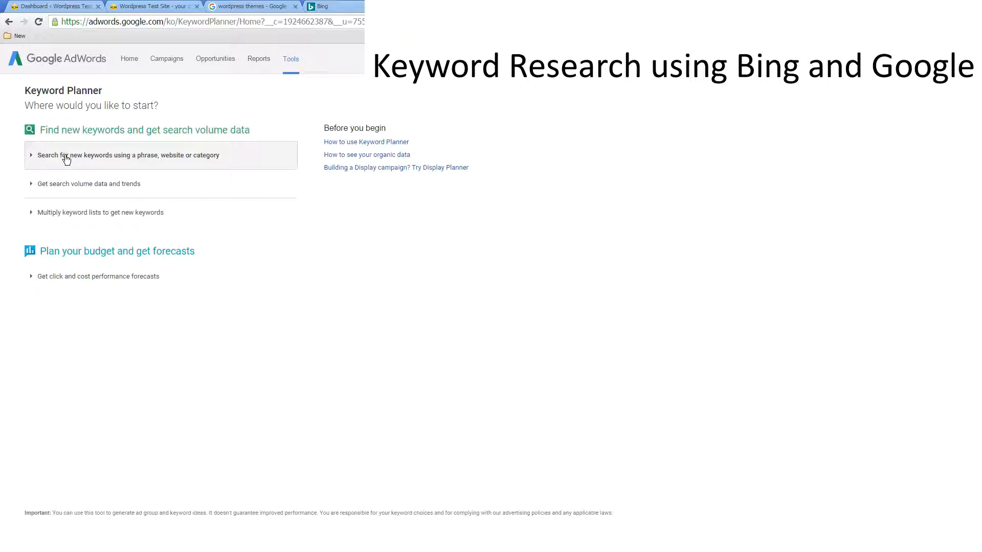
pyautogui.moveTo(66, 230)
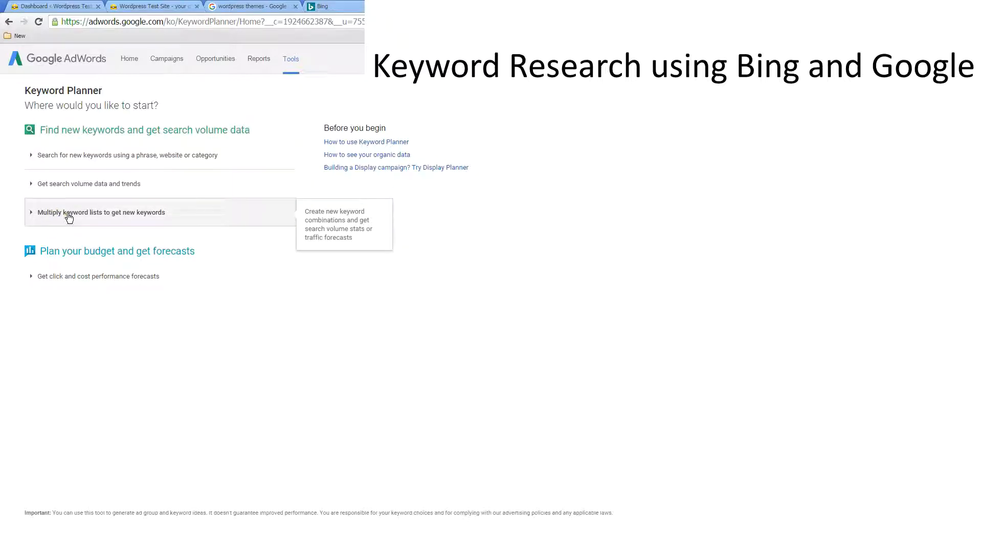
pyautogui.moveTo(110, 224)
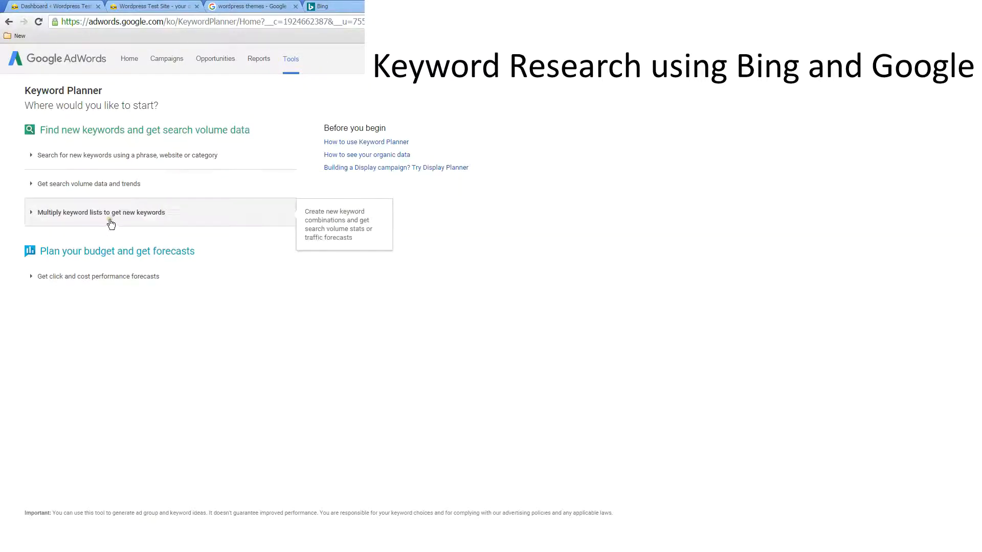
pyautogui.moveTo(109, 224)
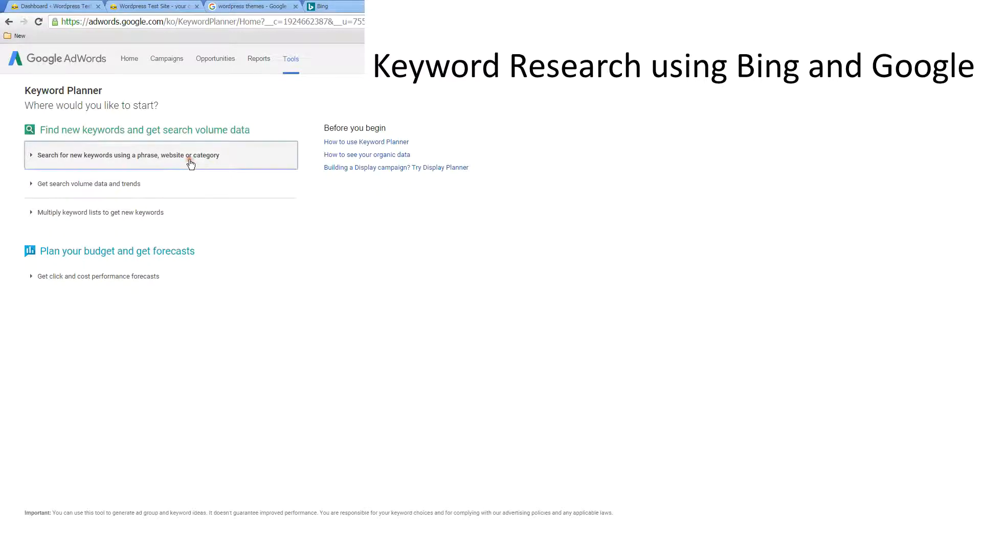
# Step: Enter 'wordpress' as the product or service and get keyword ideas for it
pyautogui.write('wordpress')
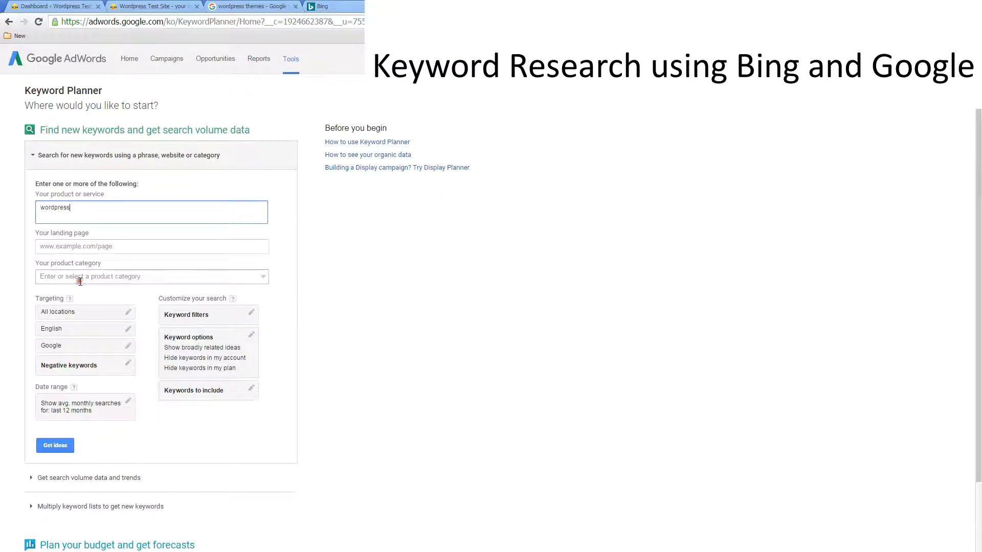
pyautogui.click(150, 276)
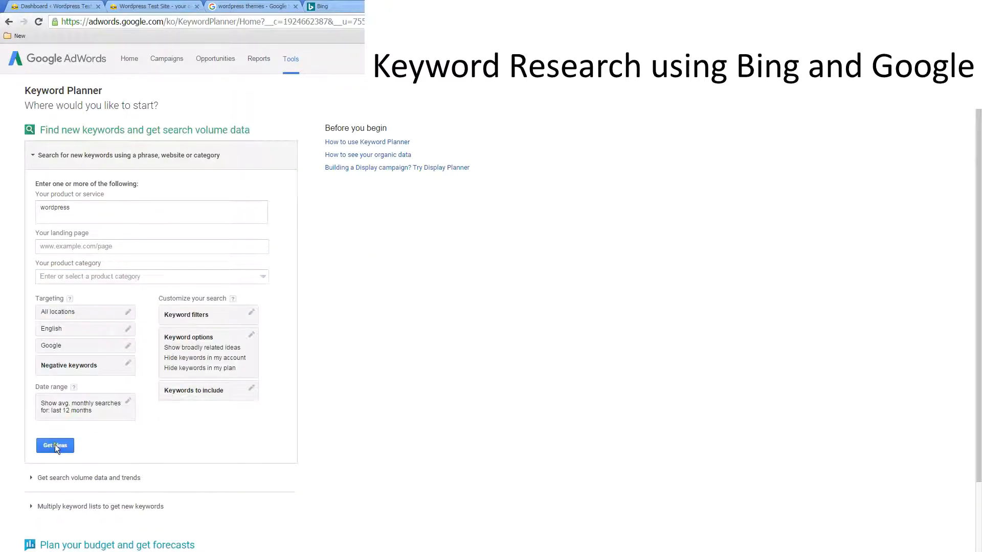
pyautogui.click(55, 445)
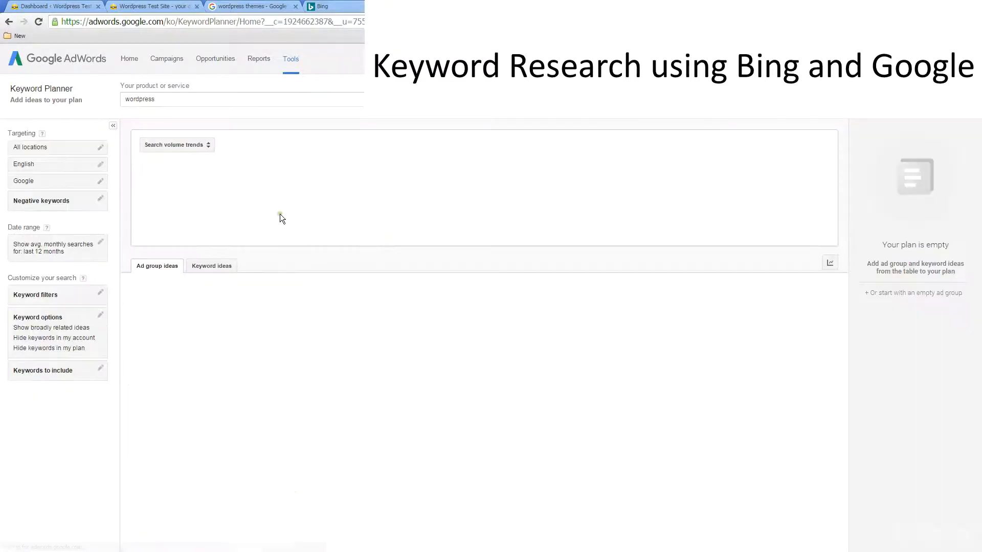
pyautogui.moveTo(282, 206)
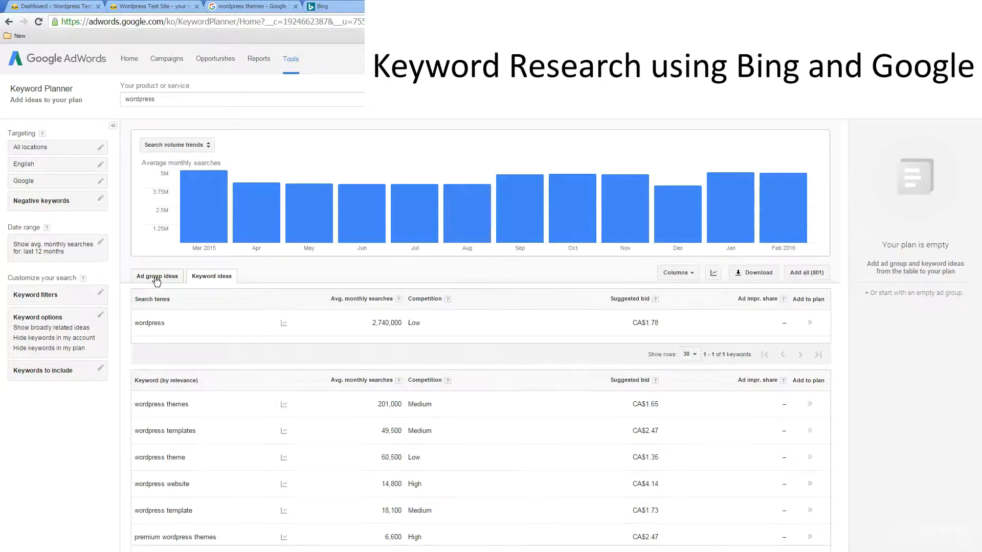
# Step: Scroll through the wordpress keyword ideas list with searches, competition and bids
pyautogui.scroll(-3)
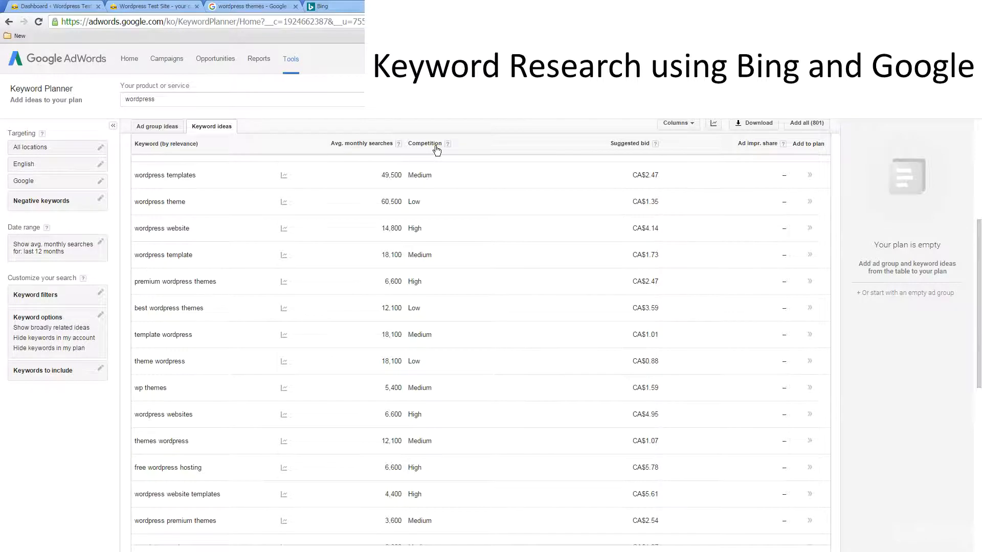
pyautogui.moveTo(441, 171)
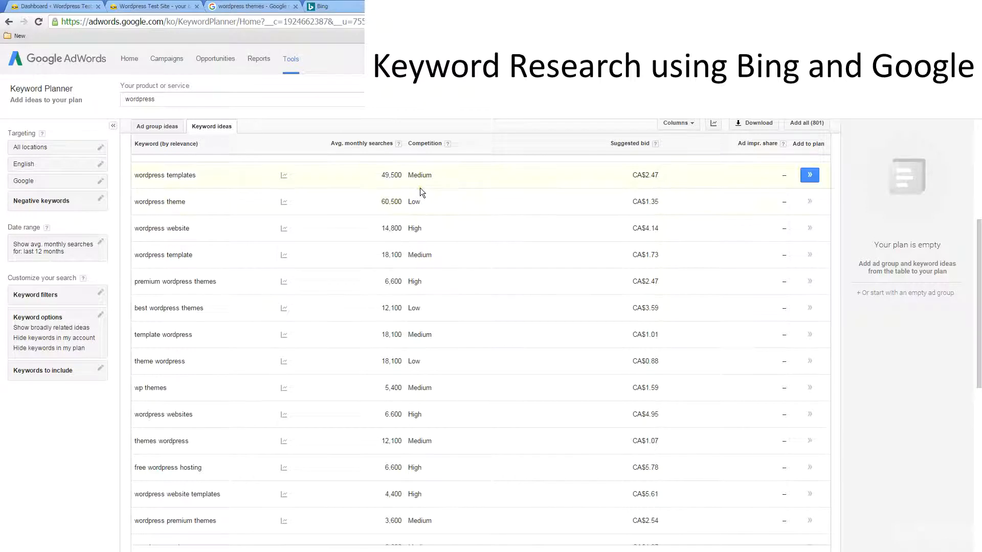
pyautogui.moveTo(443, 207)
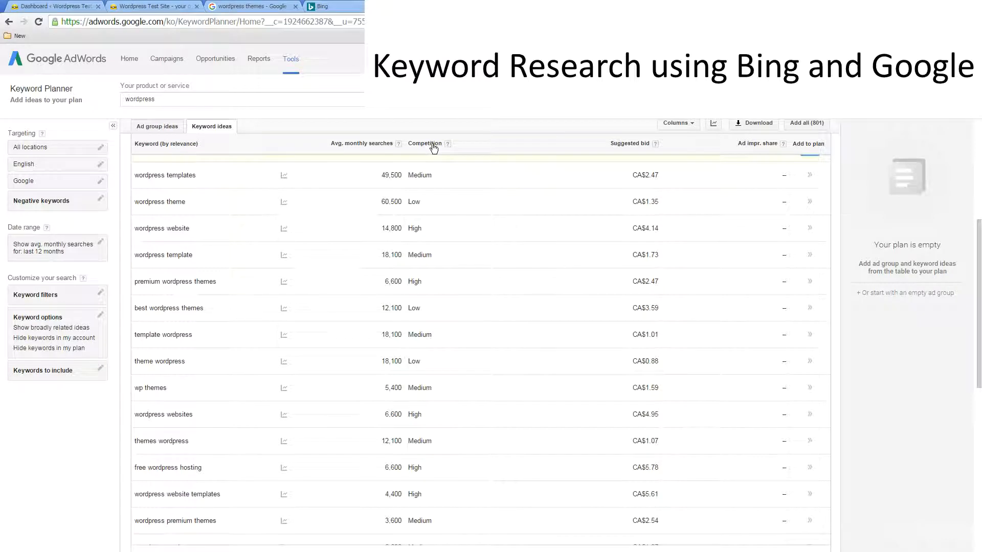
pyautogui.moveTo(395, 188)
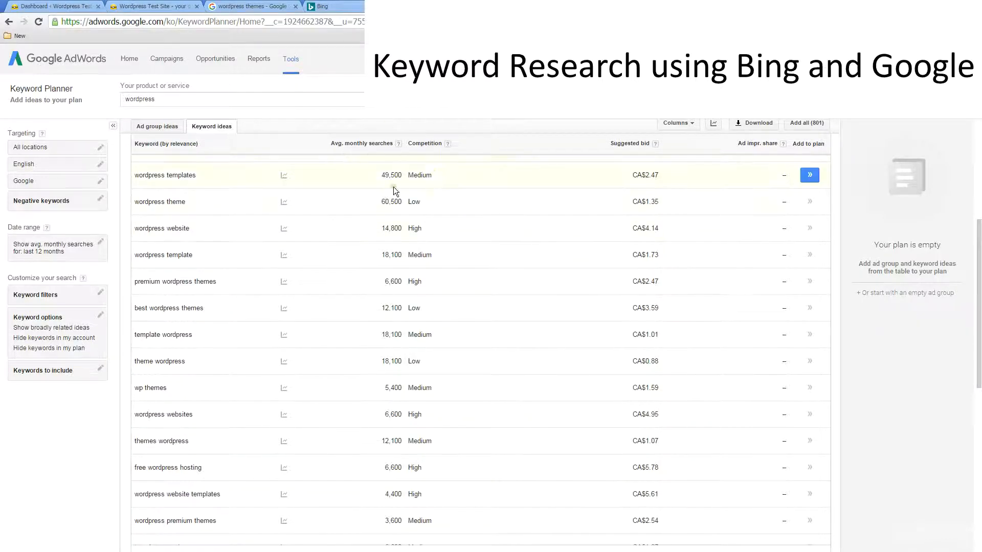
pyautogui.moveTo(422, 212)
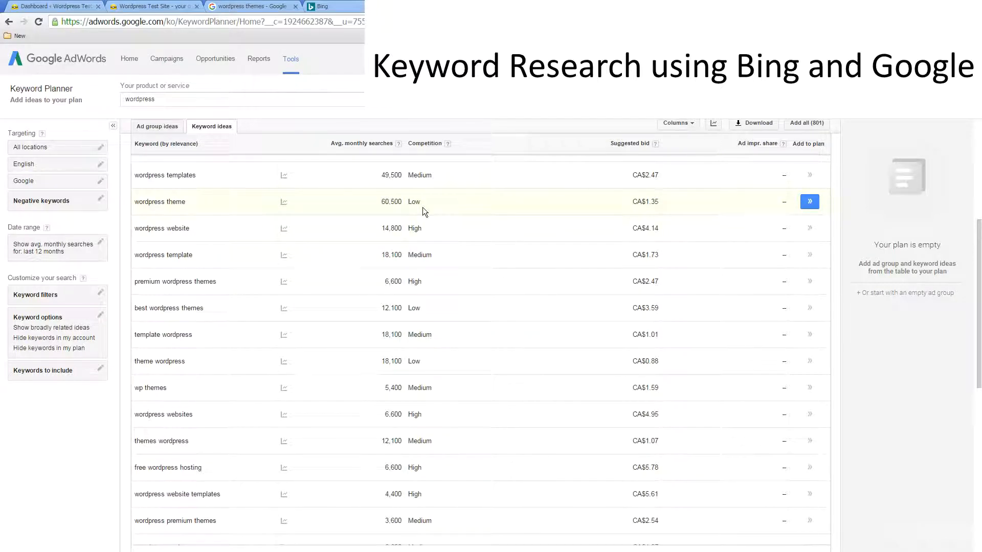
pyautogui.moveTo(283, 201)
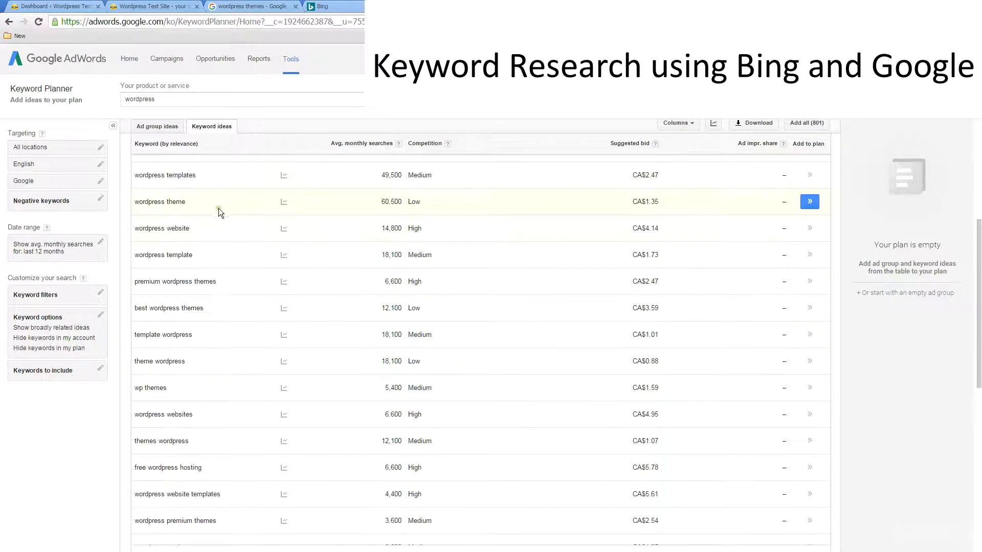
pyautogui.scroll(-3)
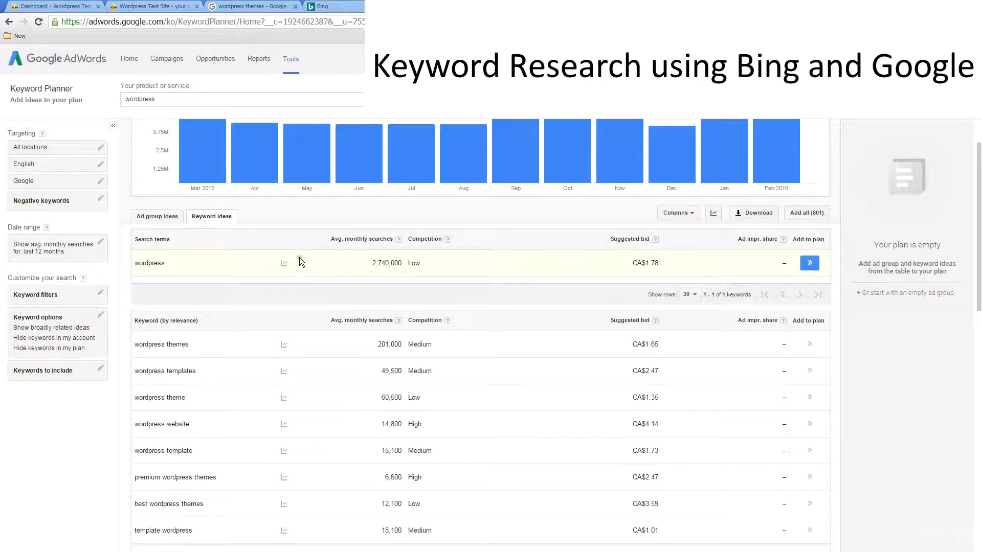
pyautogui.scroll(-3)
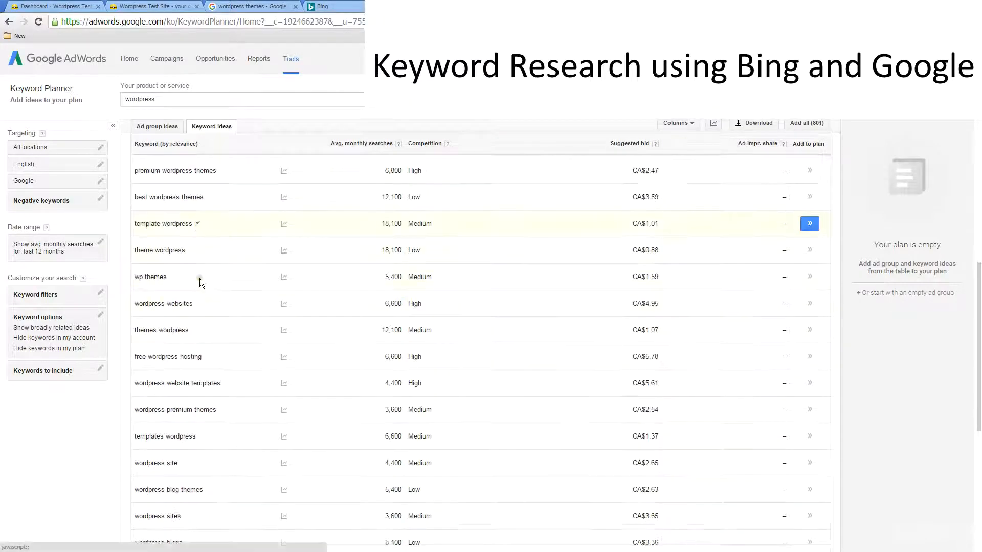
pyautogui.scroll(-3)
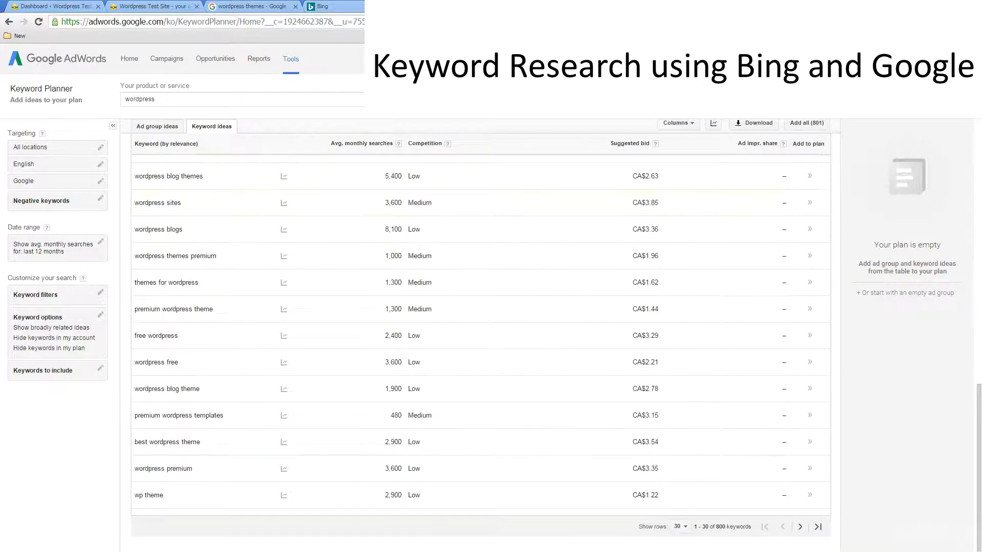
# Step: Research the phrase 'wordpress' in Bing Keyword Research to get its search count and suggestions
pyautogui.click(320, 6)
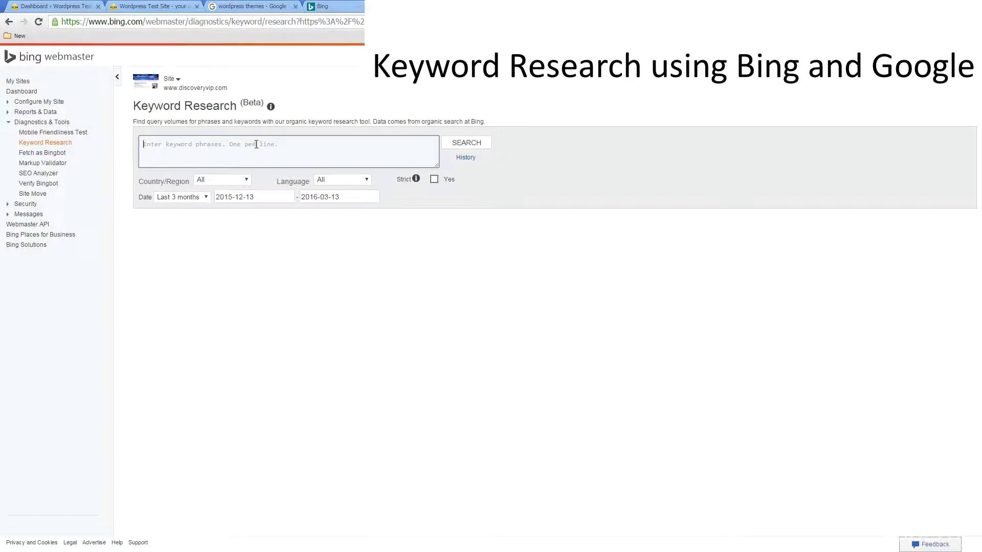
pyautogui.write('wordpre')
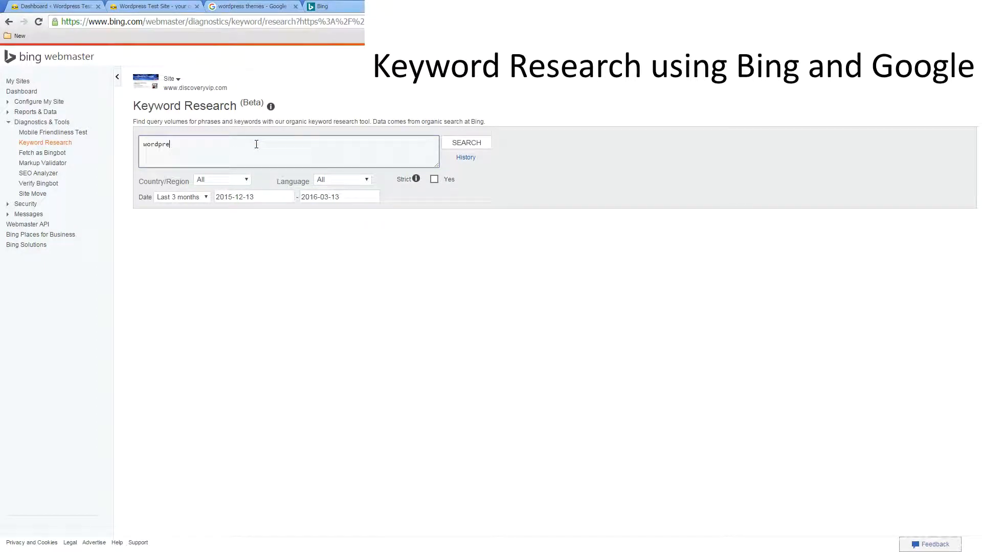
pyautogui.click(467, 142)
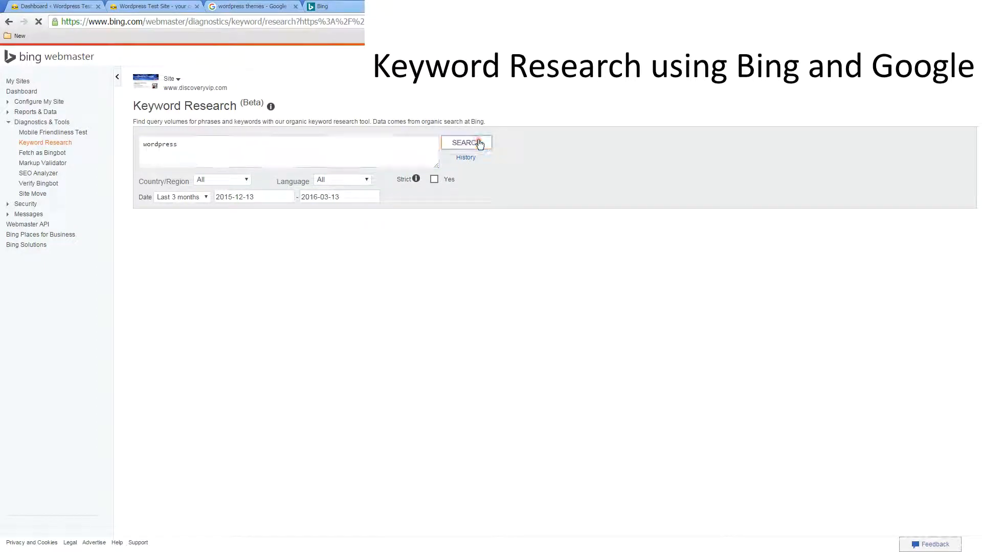
pyautogui.click(466, 142)
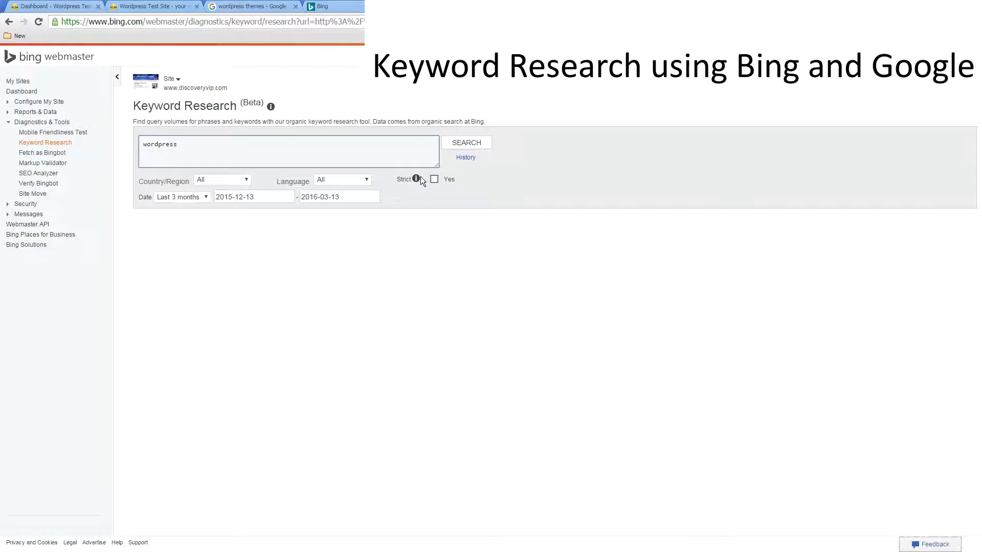
pyautogui.click(466, 142)
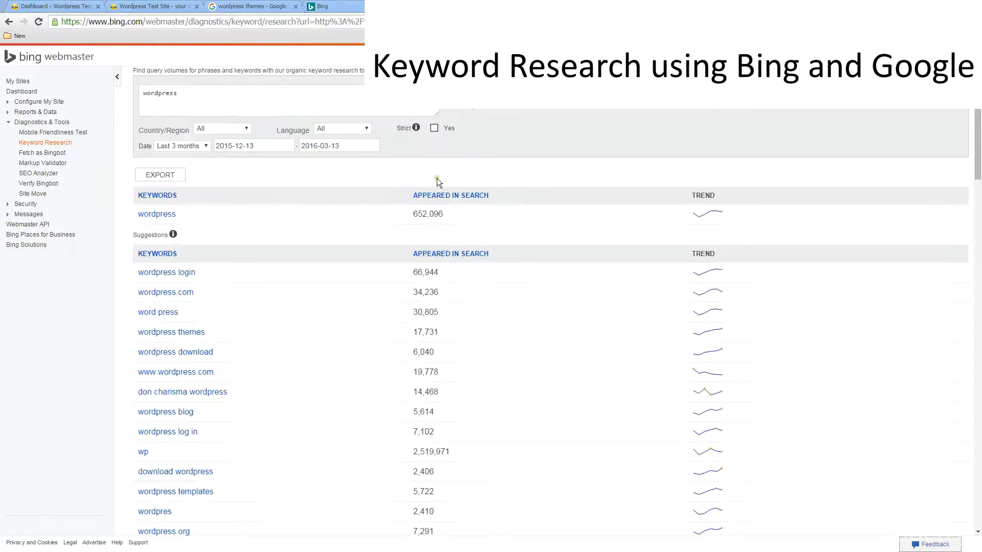
pyautogui.click(239, 100)
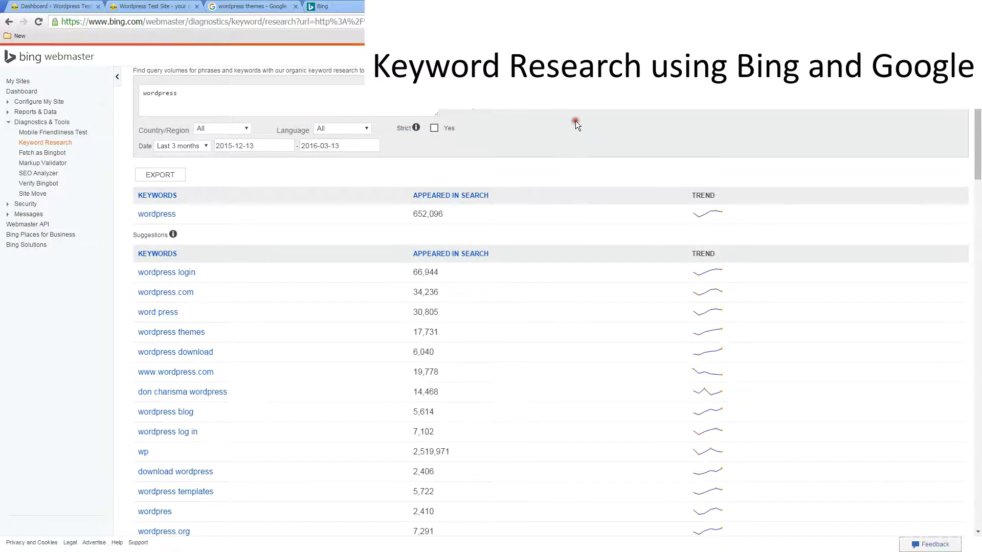
pyautogui.scroll(-3)
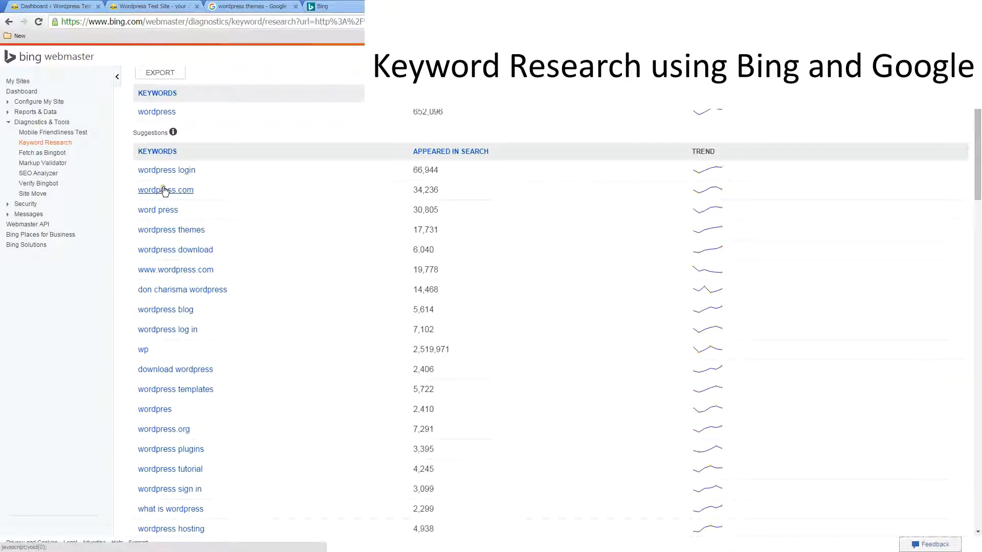
pyautogui.scroll(-3)
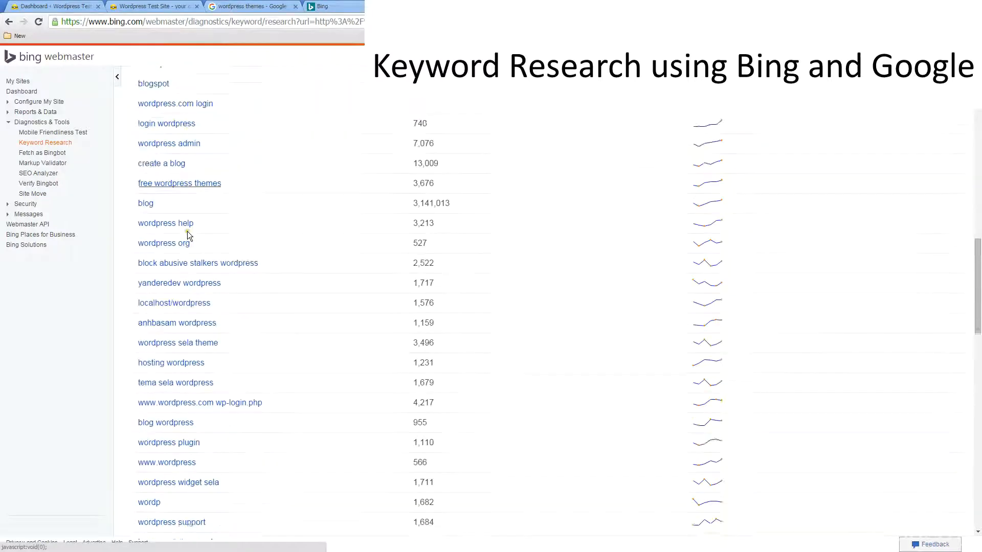
pyautogui.scroll(-3)
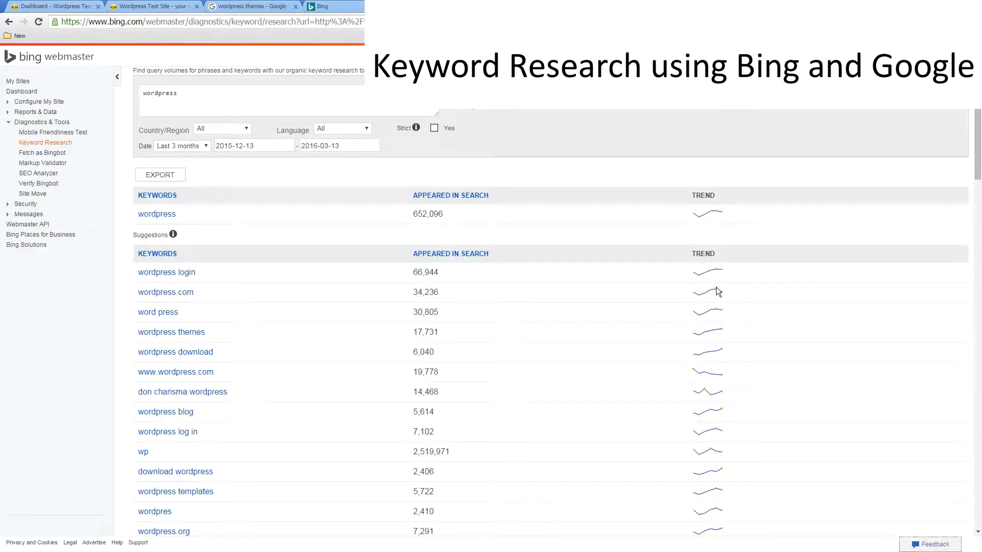
pyautogui.scroll(-3)
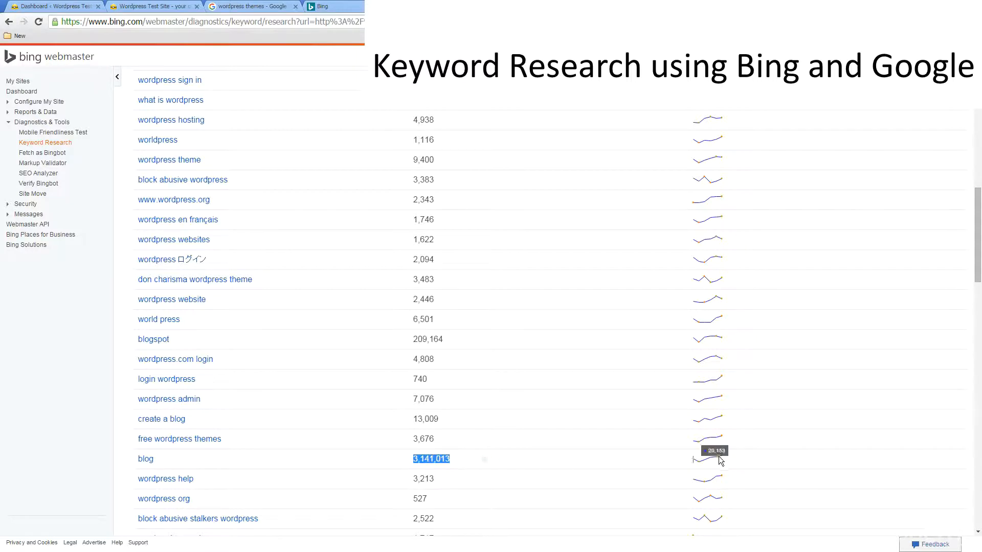
pyautogui.scroll(-3)
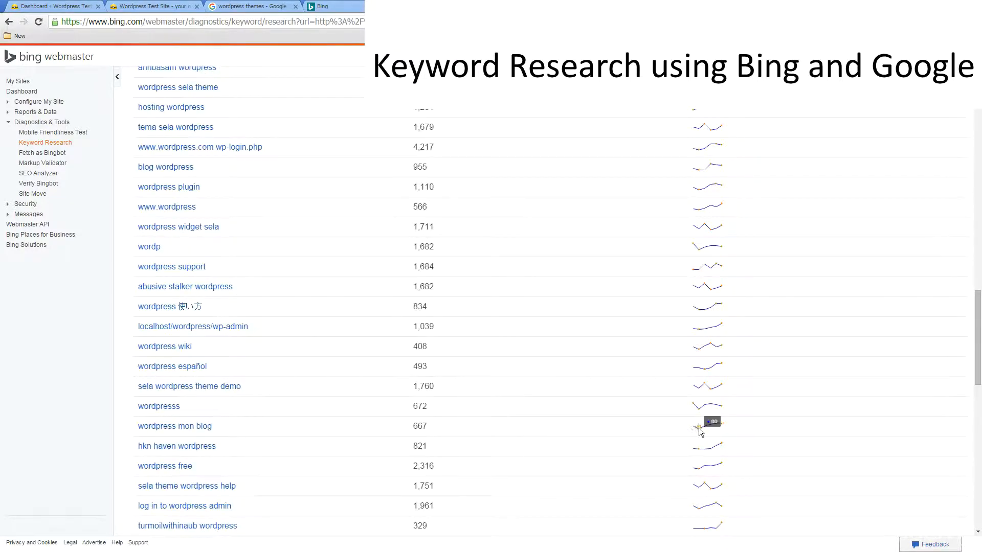
pyautogui.scroll(-3)
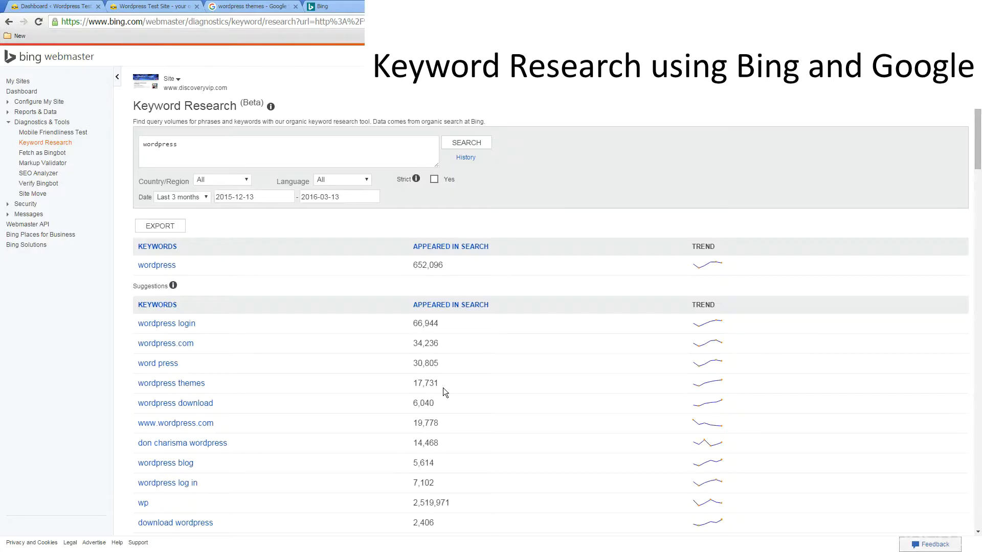
pyautogui.moveTo(297, 362)
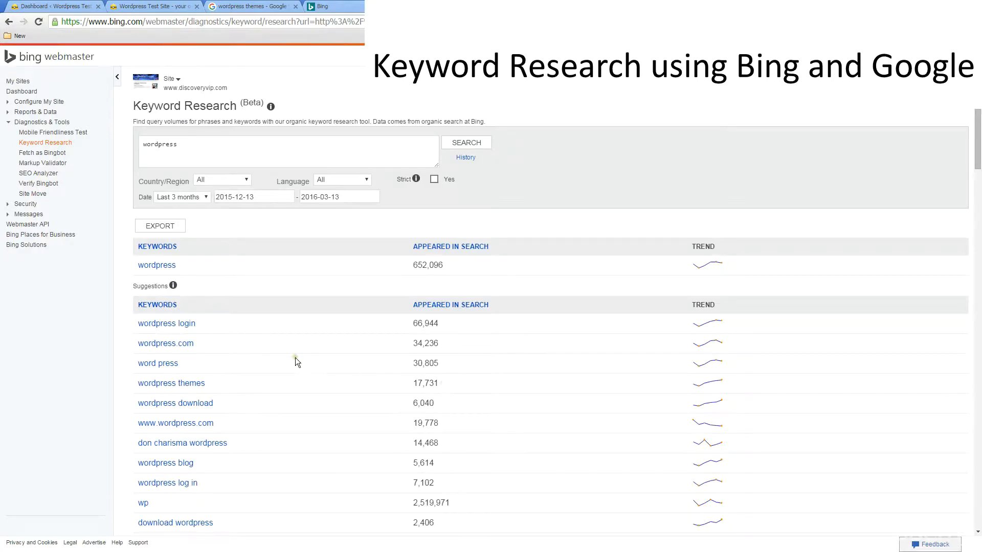
pyautogui.scroll(-3)
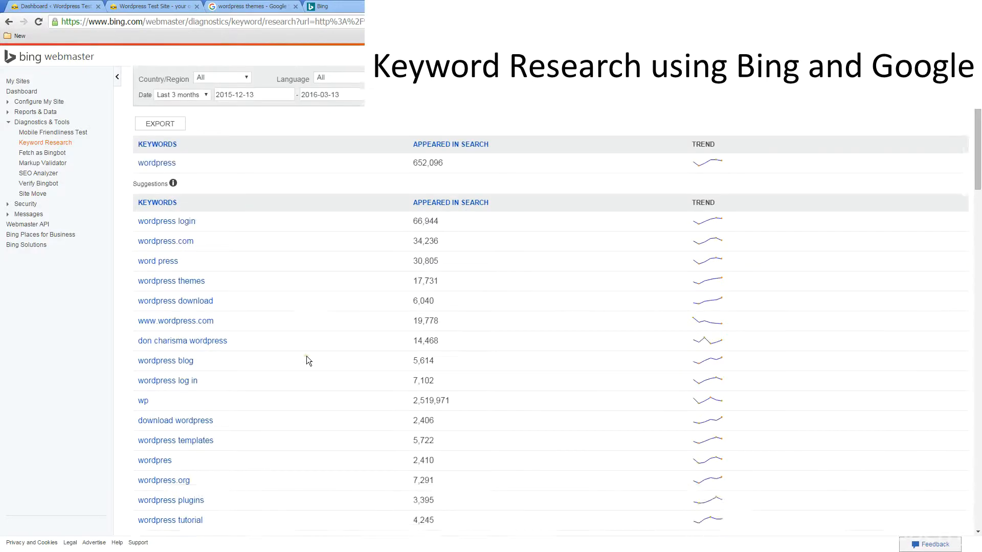
pyautogui.scroll(-3)
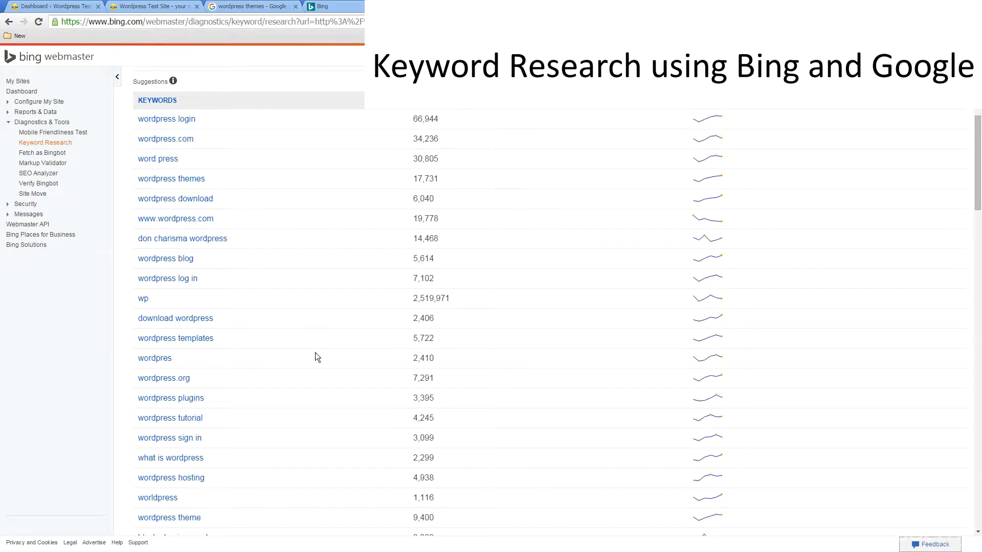